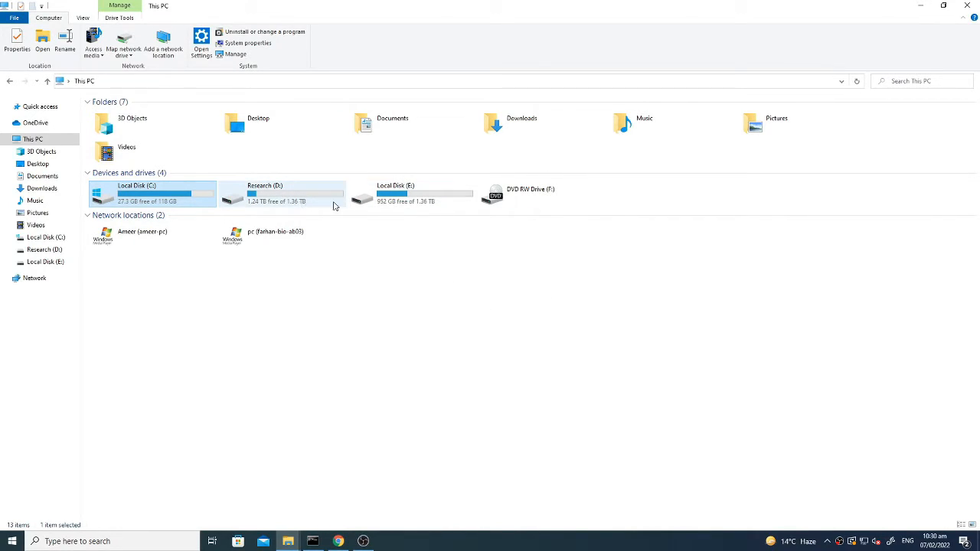
Open Local Disk (E:) and then its Softwares folder in File Explorer.
double_click(395, 193)
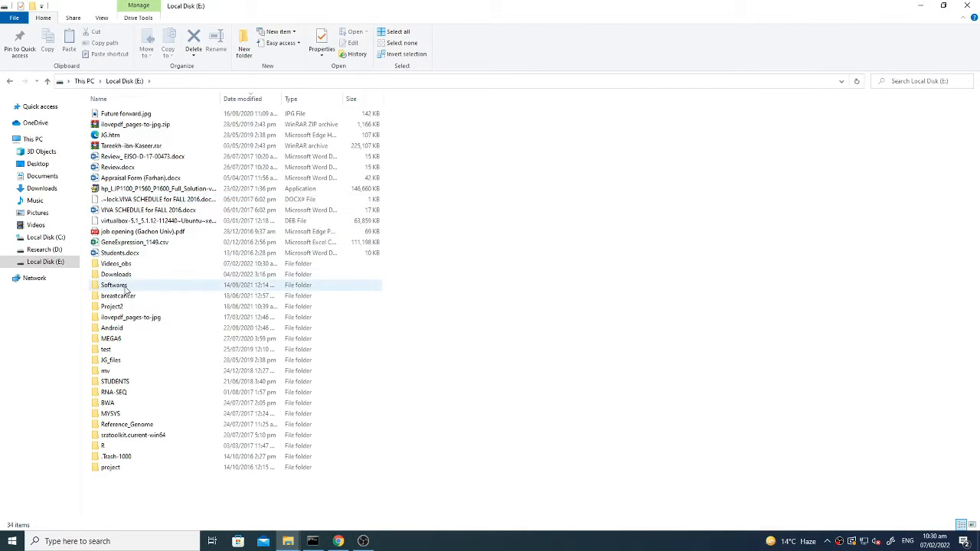
double_click(114, 285)
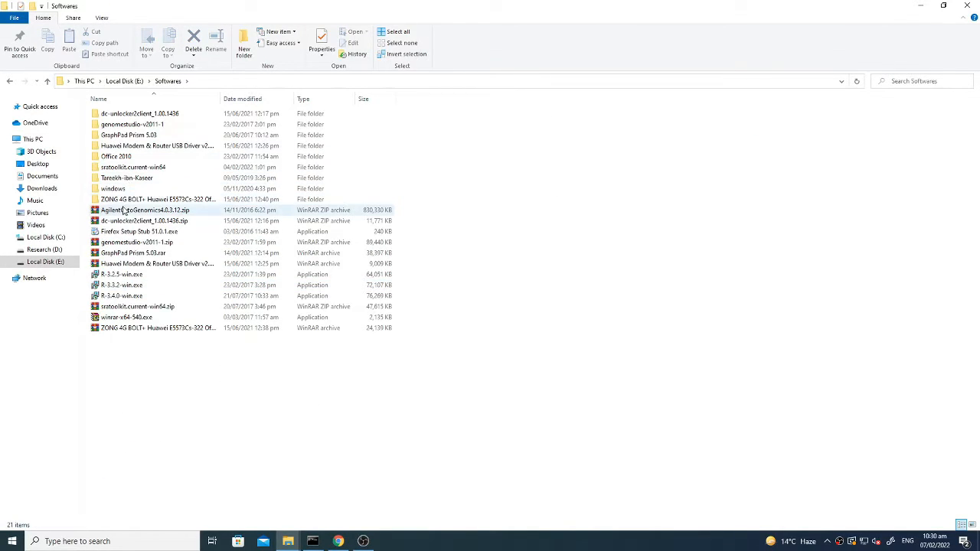
mouse_move(132, 167)
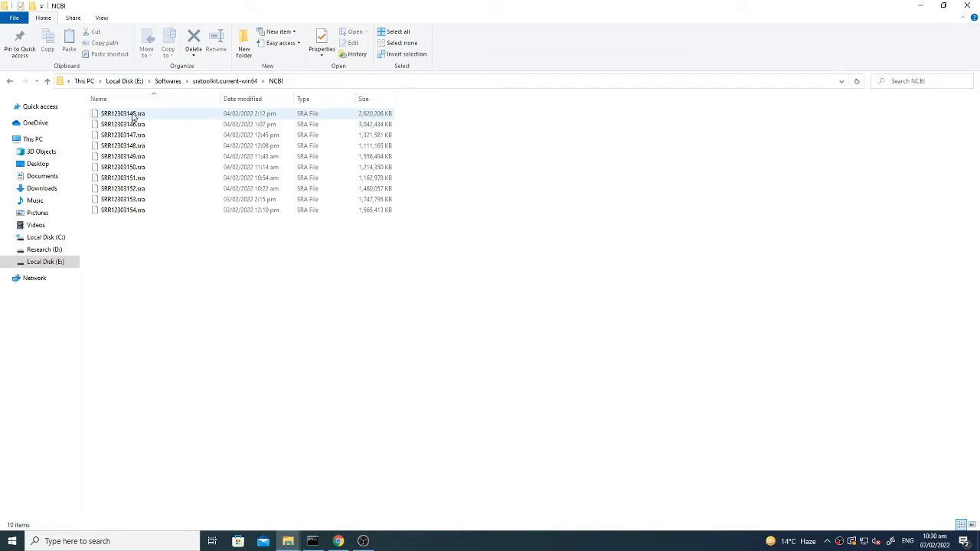
mouse_move(115, 122)
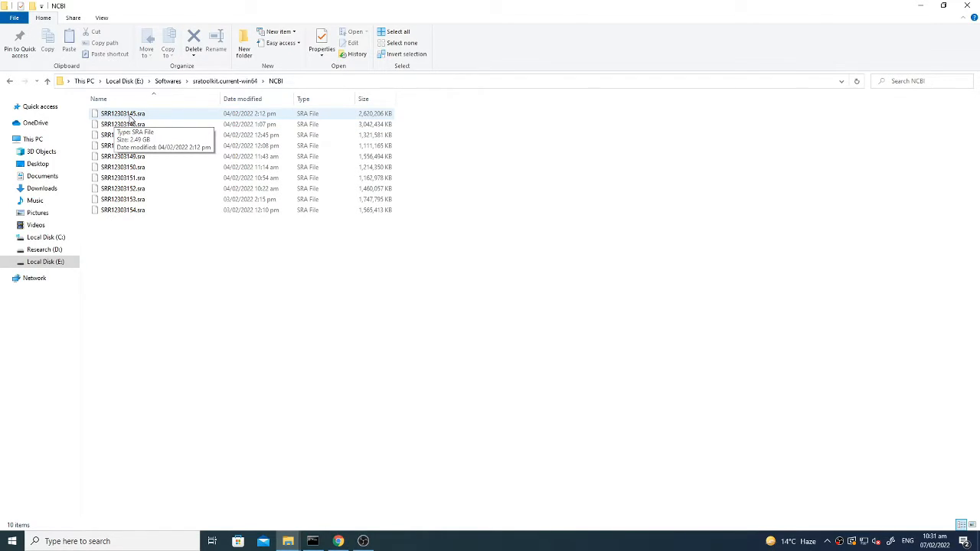
mouse_move(254, 258)
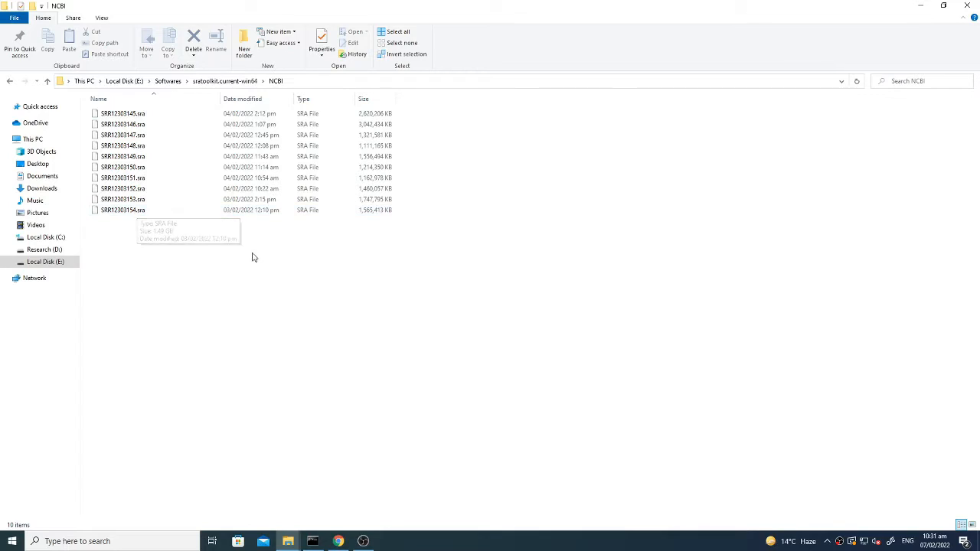
mouse_move(363, 434)
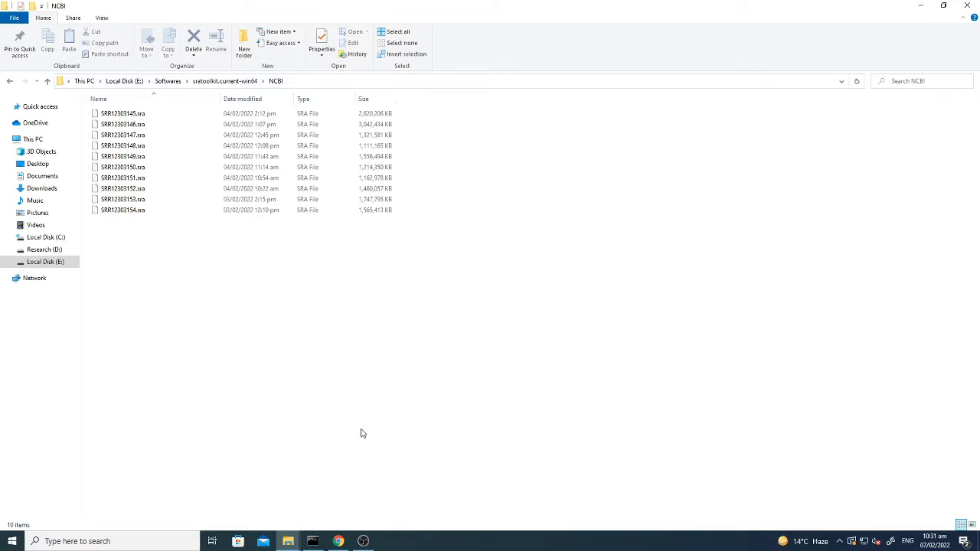
mouse_move(335, 399)
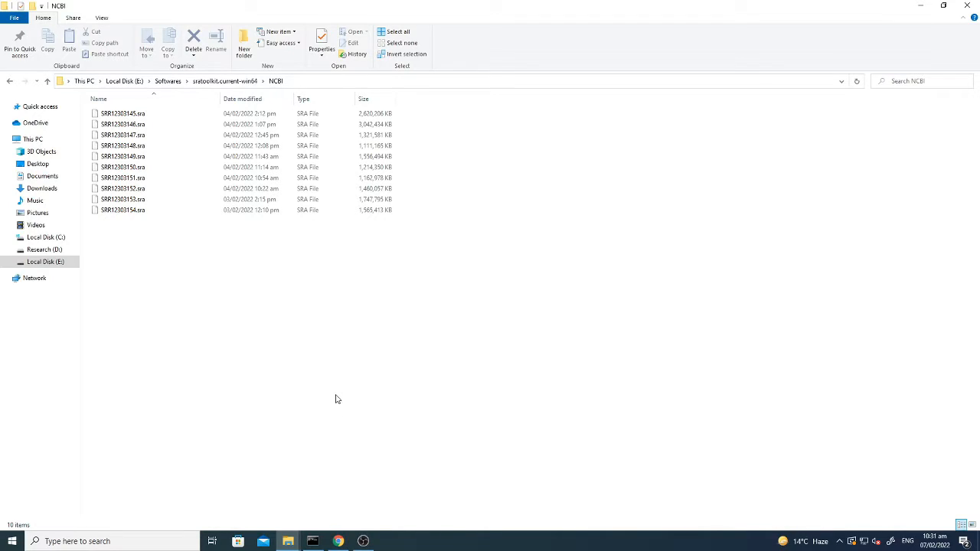
mouse_move(407, 431)
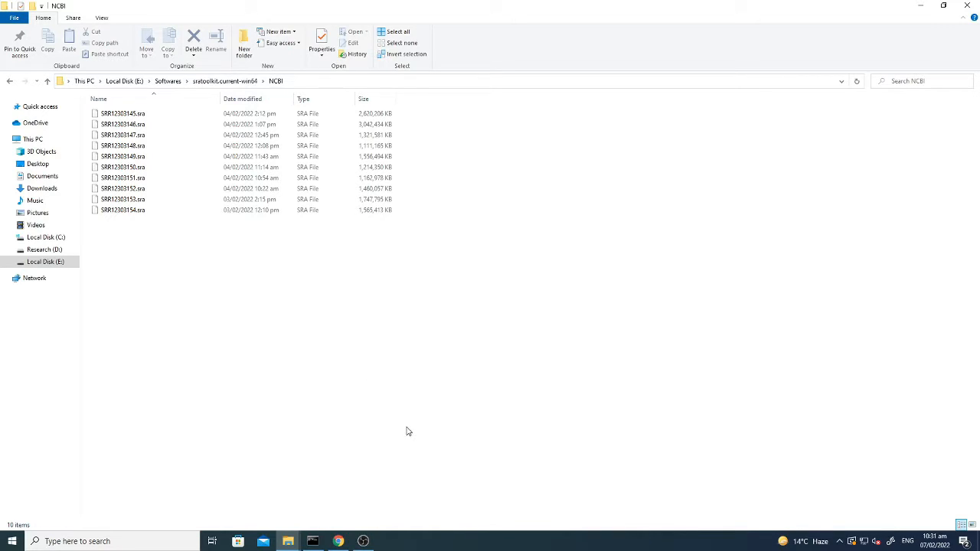
left_click(122, 135)
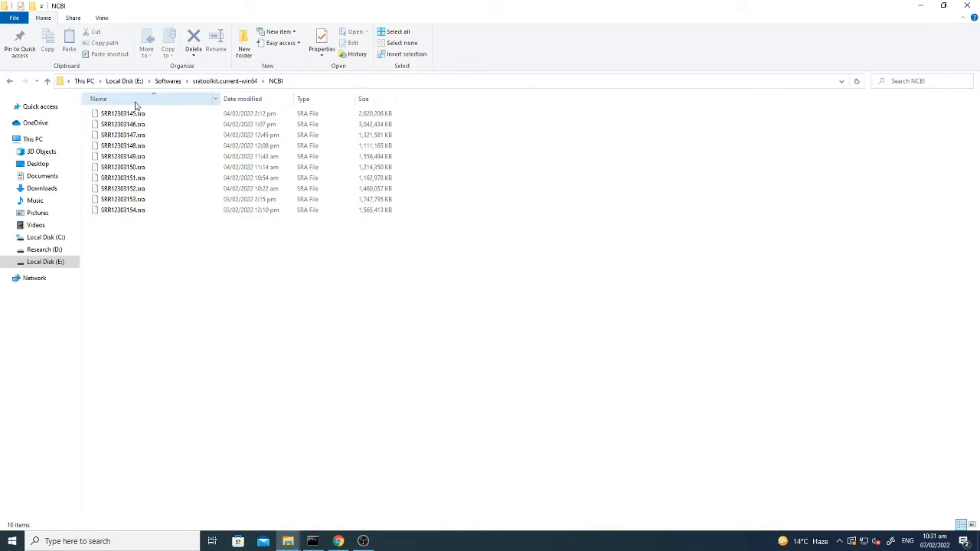
left_click(123, 156)
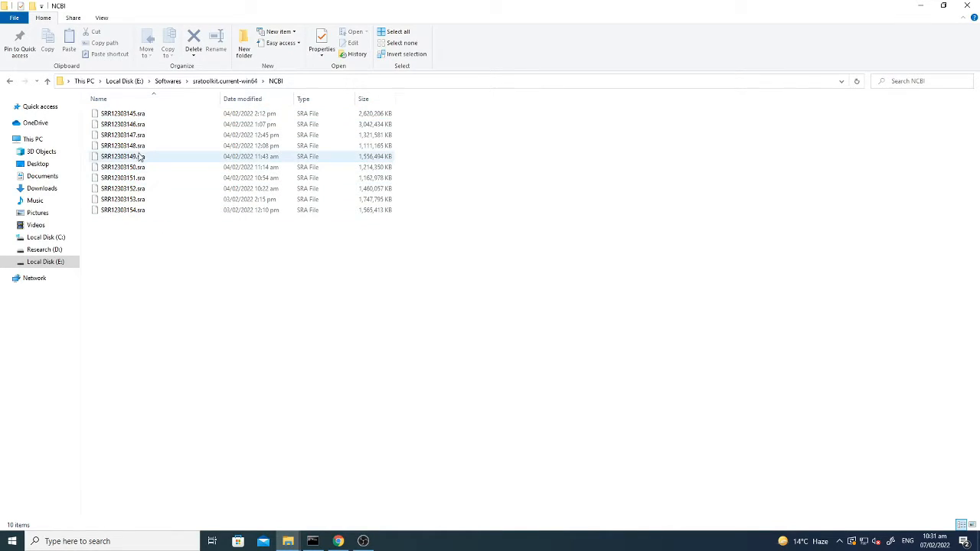
left_click(122, 178)
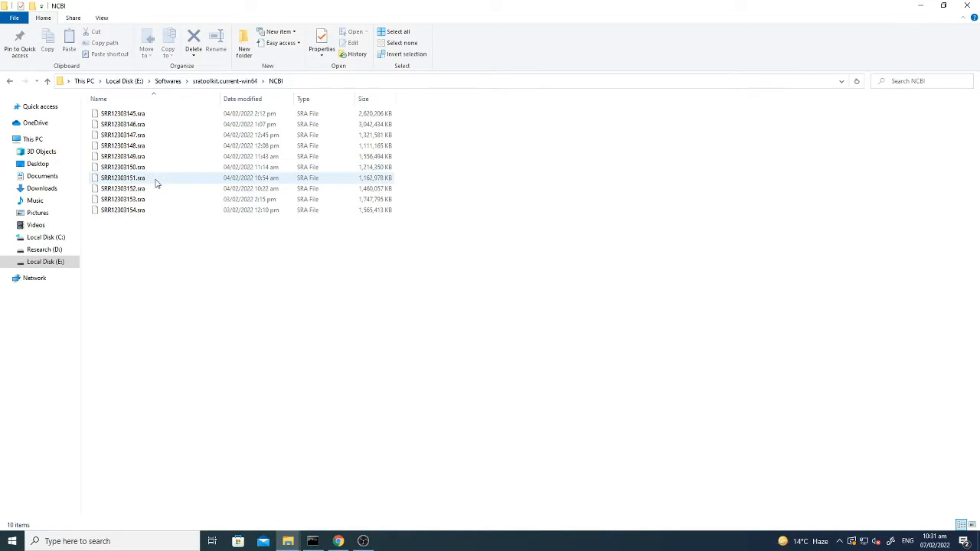
mouse_move(365, 360)
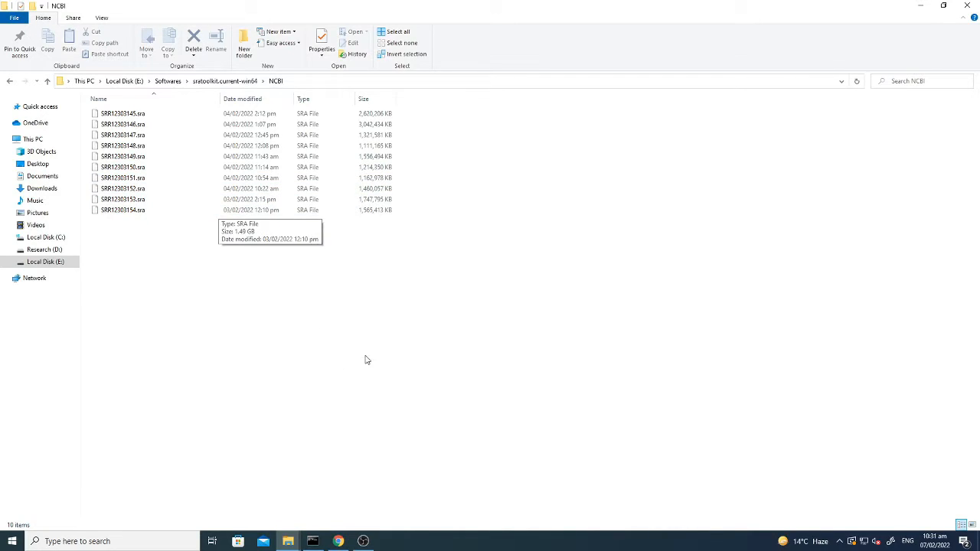
mouse_move(375, 339)
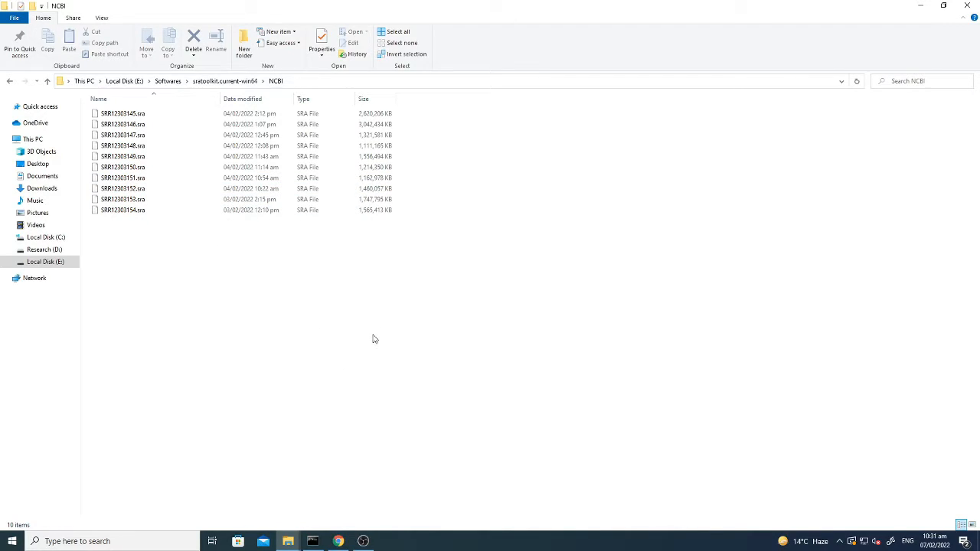
mouse_move(235, 320)
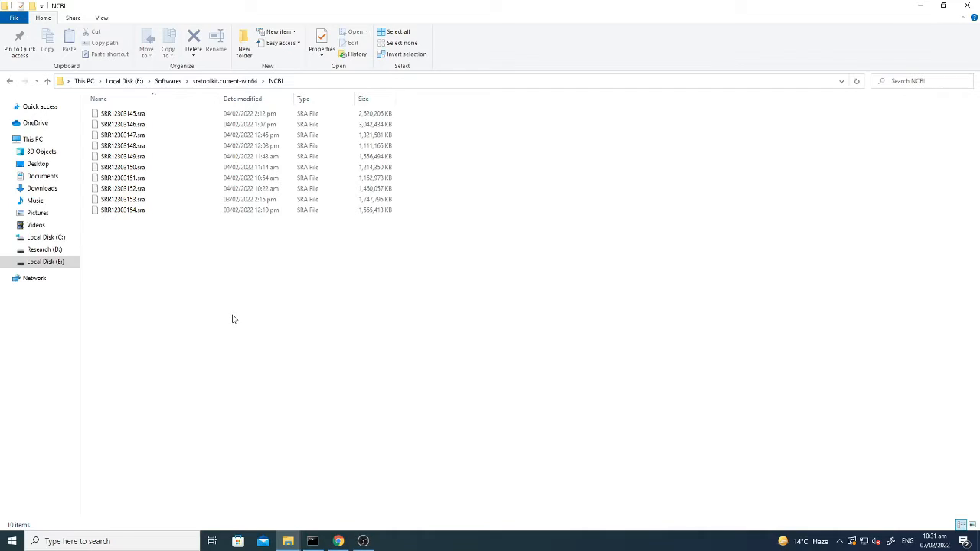
mouse_move(274, 318)
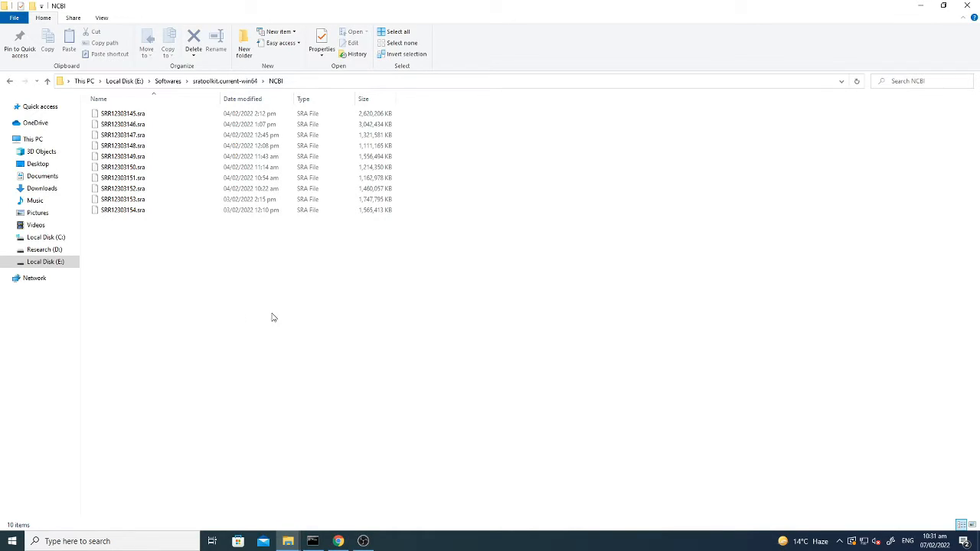
mouse_move(267, 327)
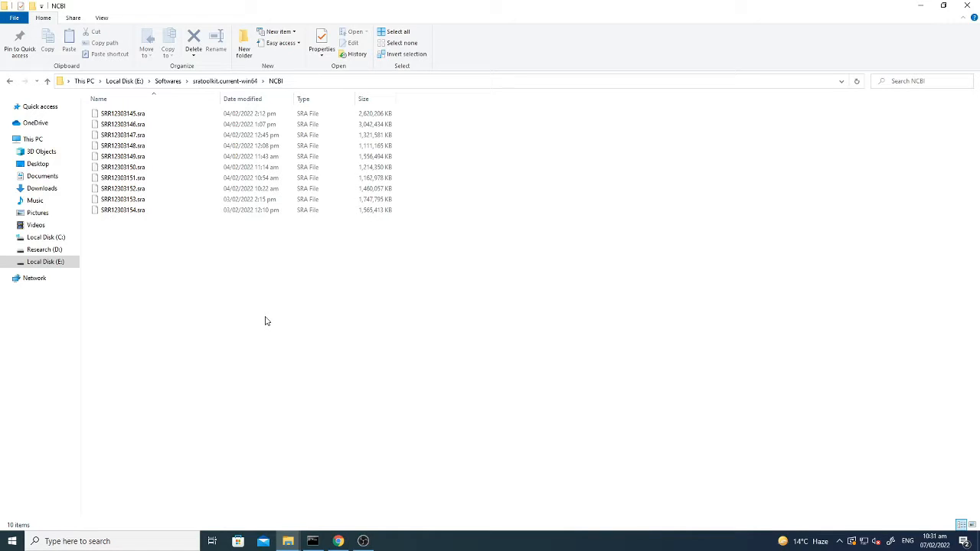
mouse_move(324, 280)
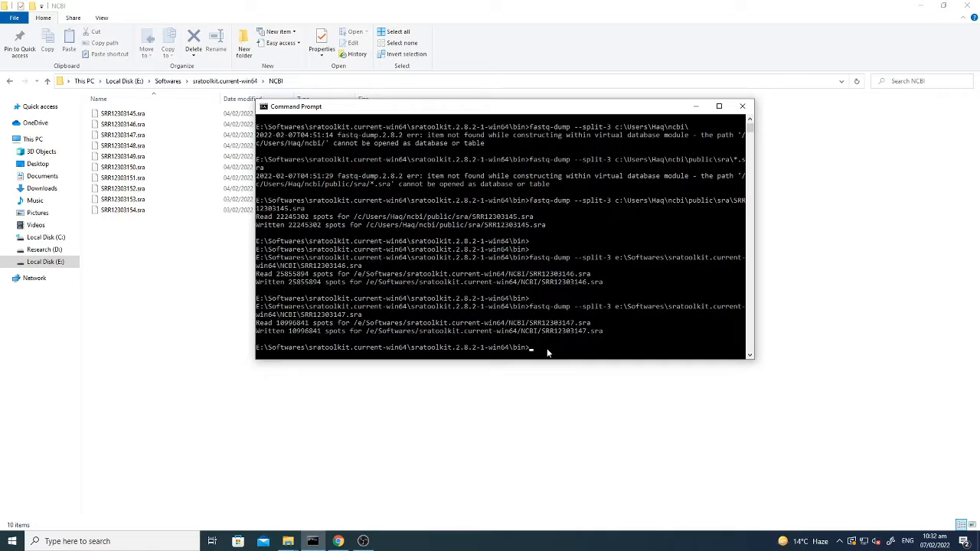
Enter fastq-dump --split-3 targeting e:\Softwares\sratoolkit.current-win64\NCBI at the bin prompt.
type("fastq-dump.ex")
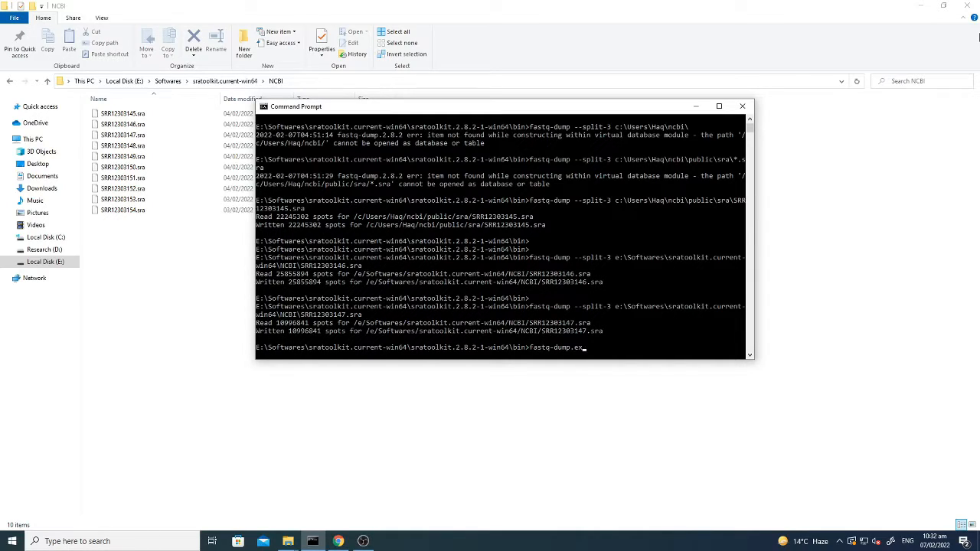
type("--sp")
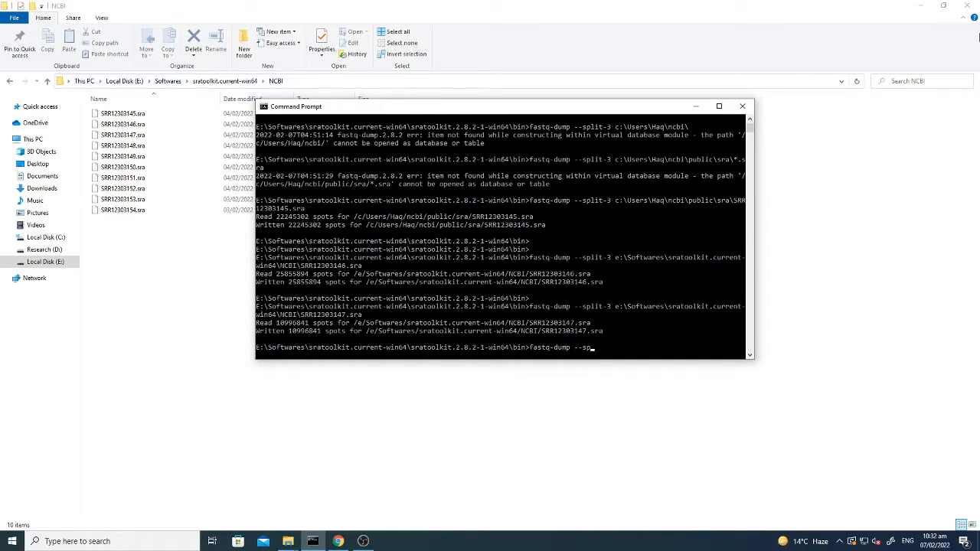
type("lo")
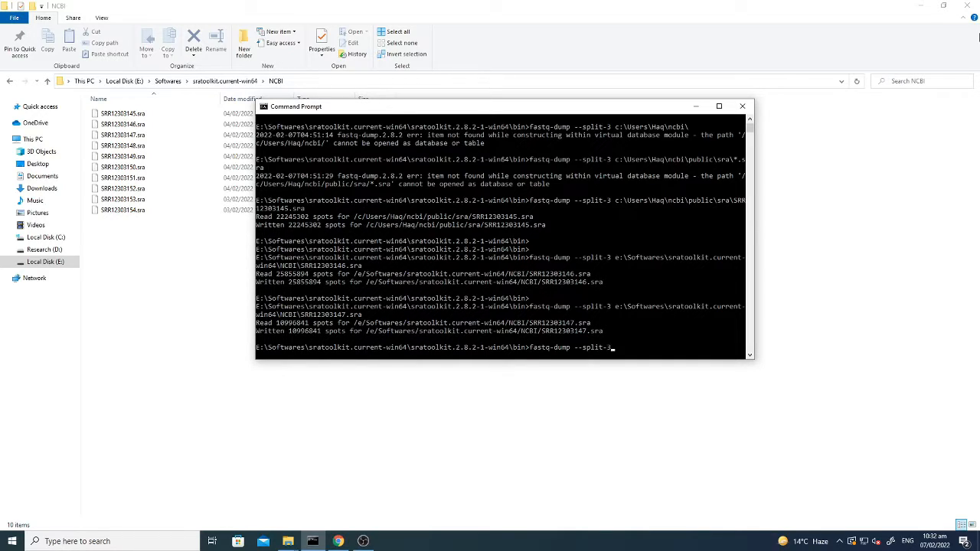
type("e:\\S")
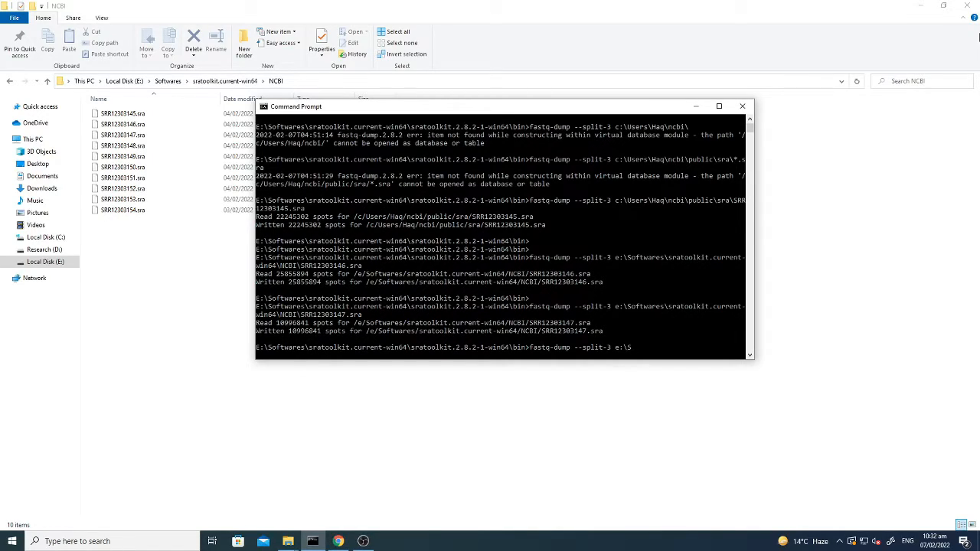
type("oftwares\\sratoolkit.current-win64\\")
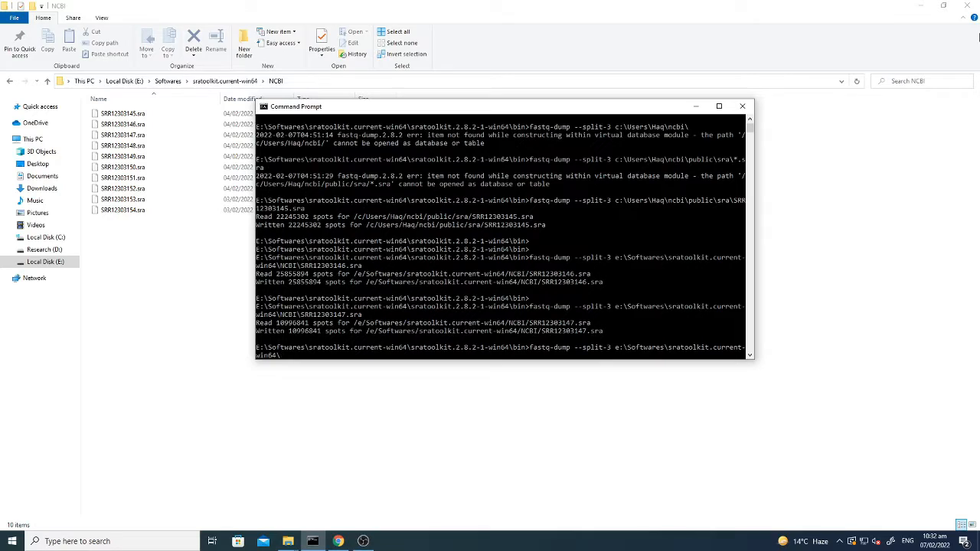
type("NCBI\\SRR12303148.sra")
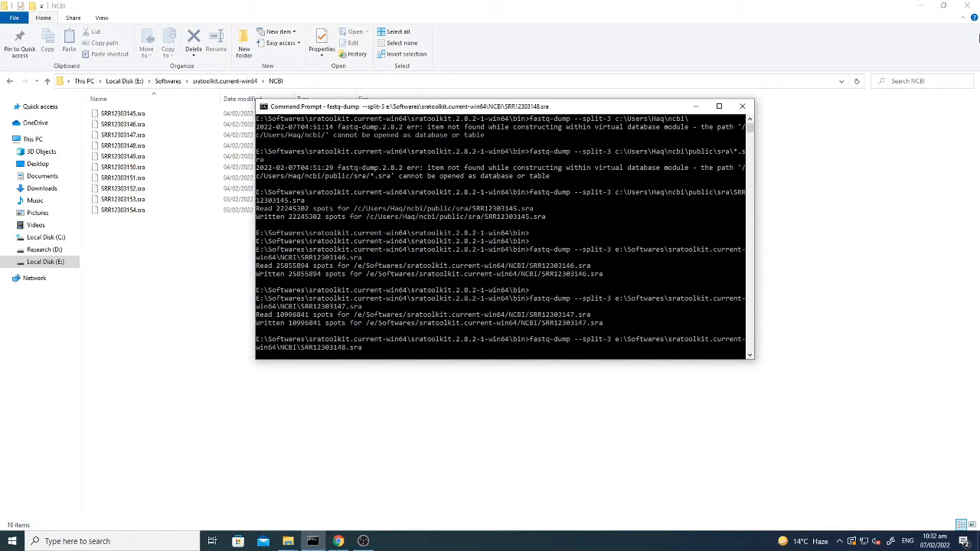
mouse_move(353, 407)
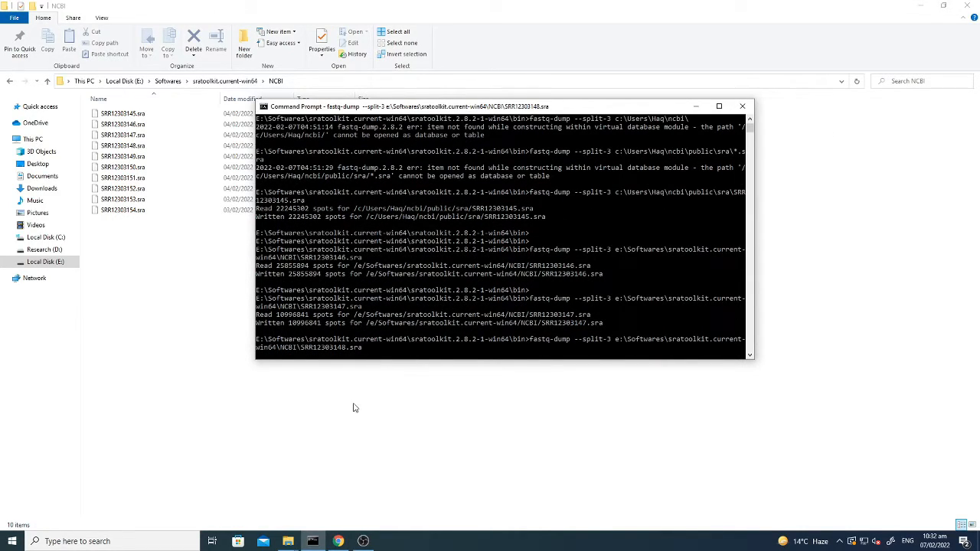
mouse_move(493, 344)
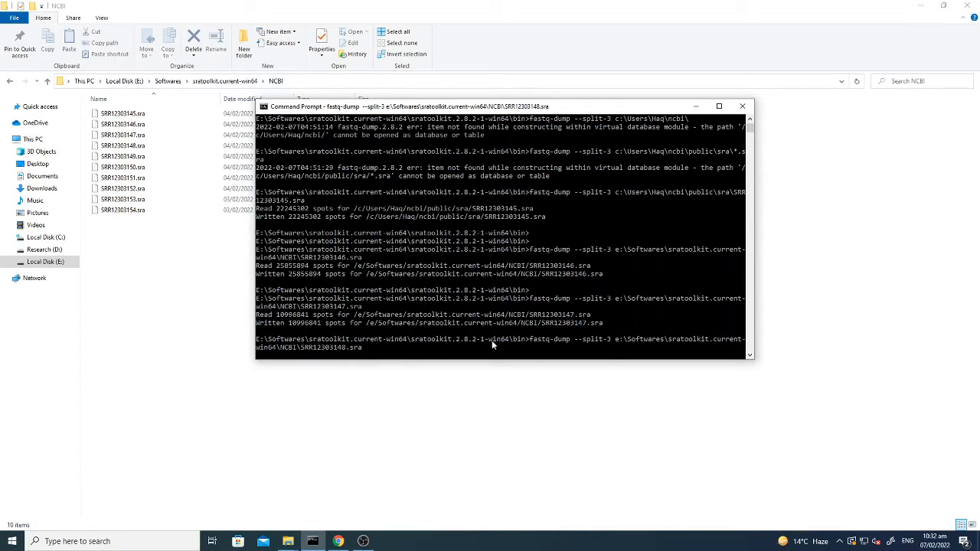
mouse_move(362, 353)
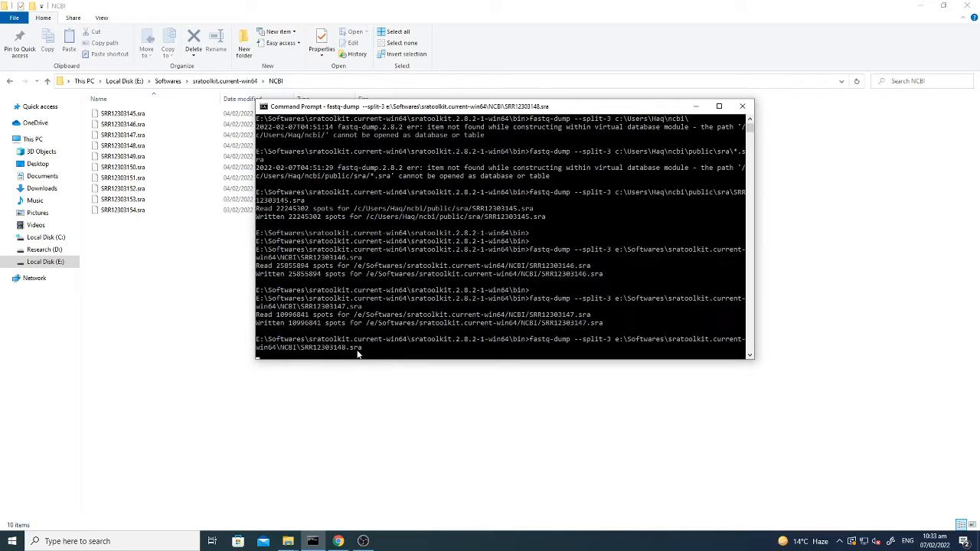
mouse_move(353, 386)
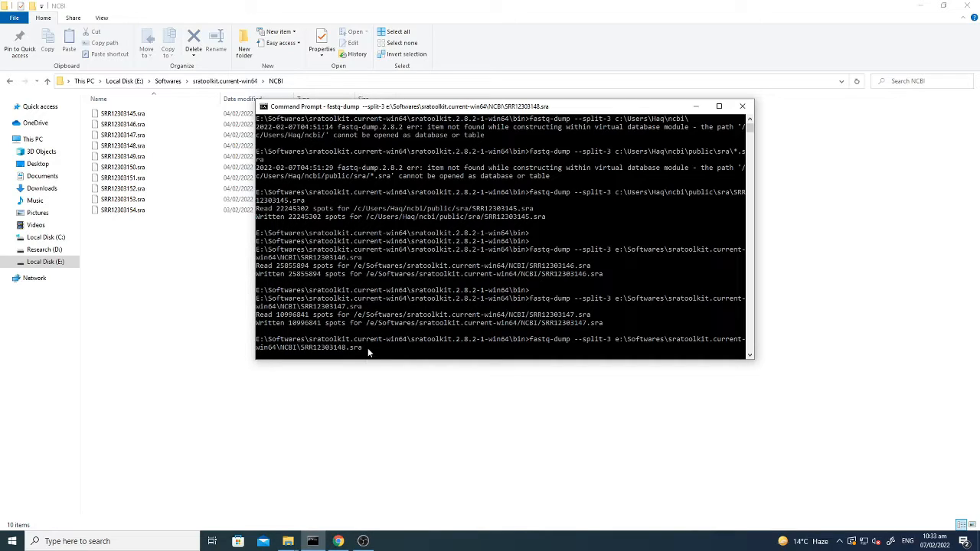
mouse_move(366, 370)
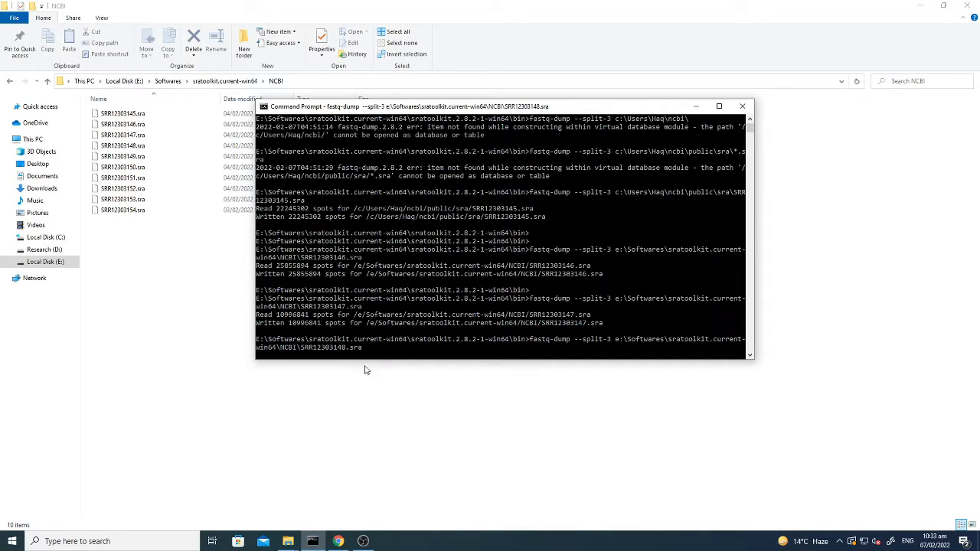
mouse_move(360, 410)
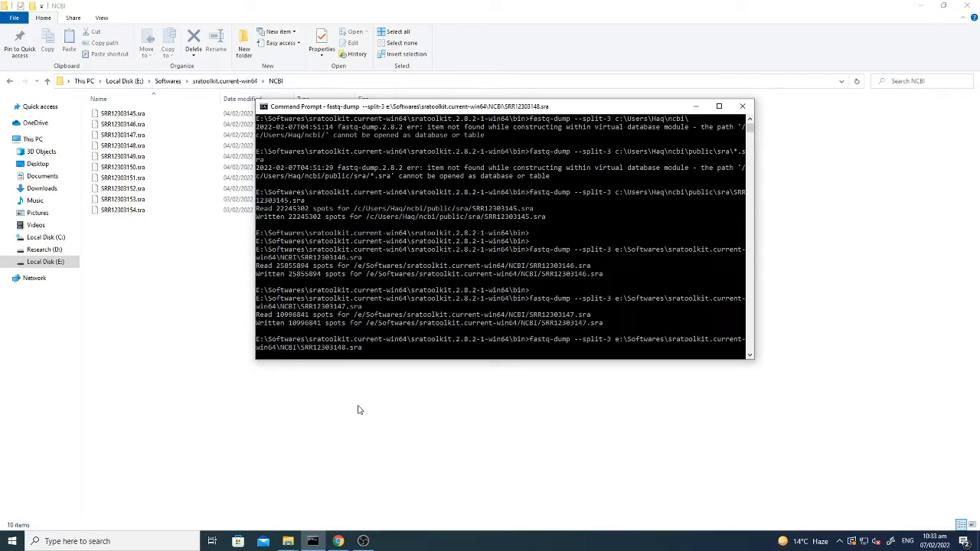
mouse_move(358, 352)
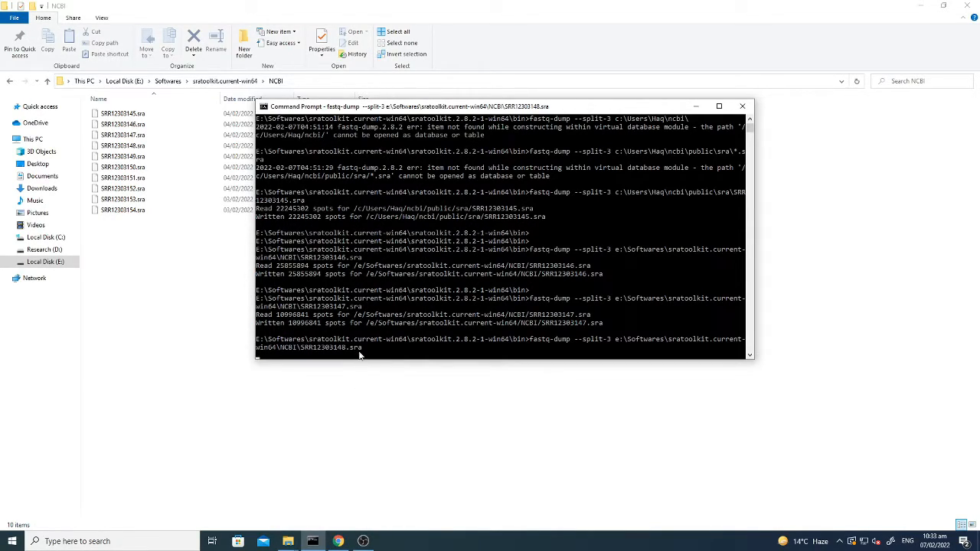
mouse_move(641, 351)
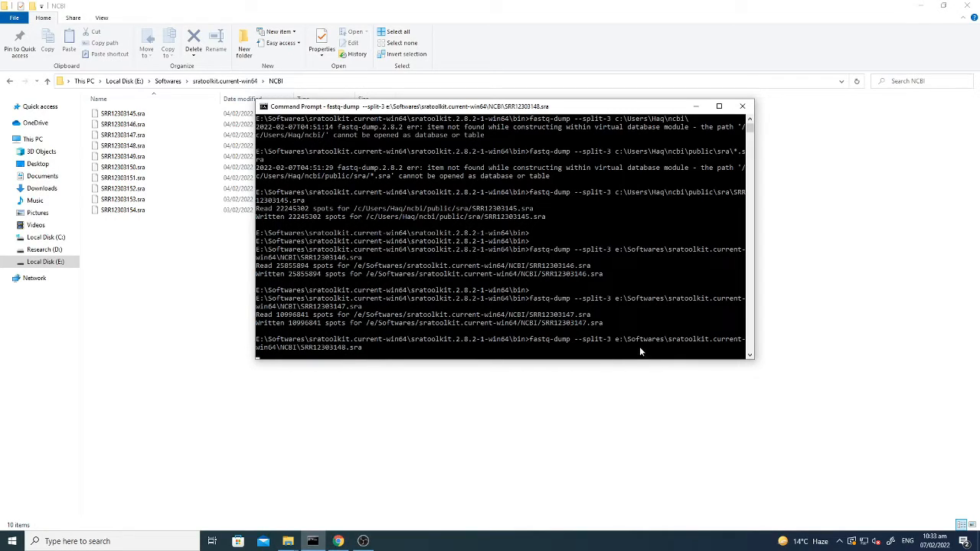
mouse_move(607, 348)
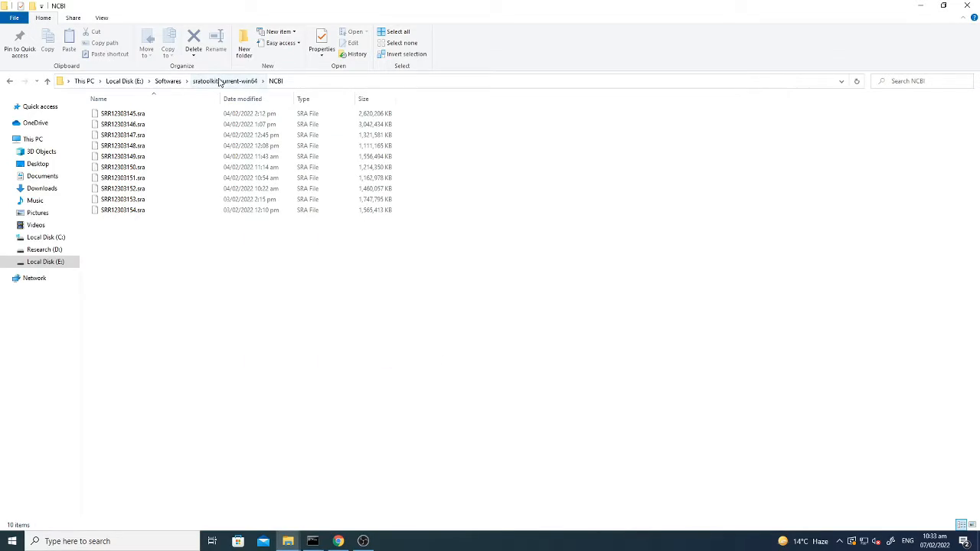
Go up to the sratoolkit.current-win64 folder via the address bar.
left_click(224, 82)
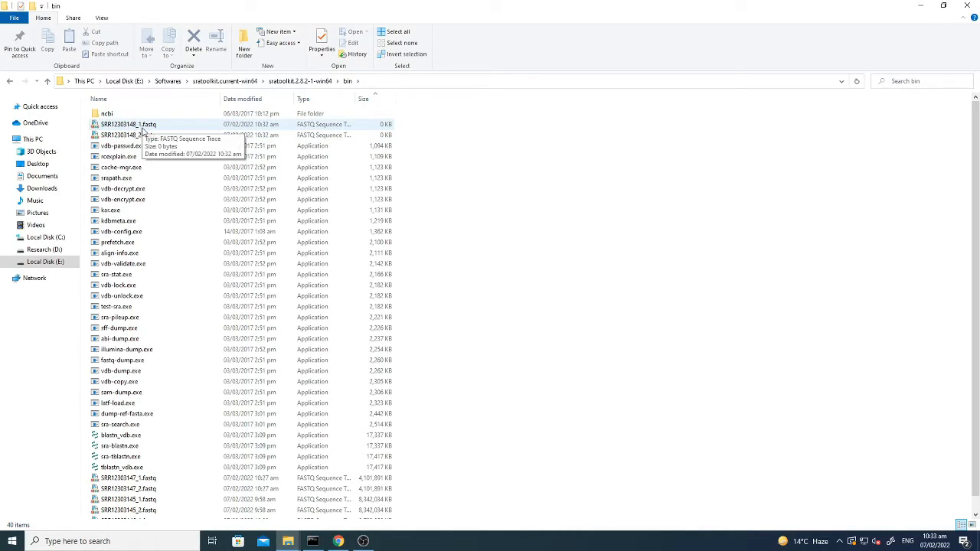
mouse_move(386, 128)
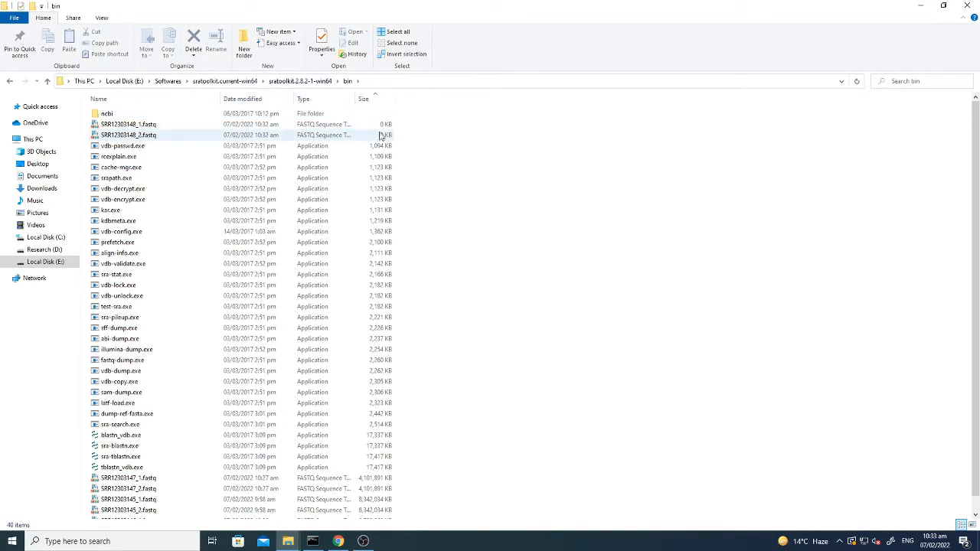
scroll("down", 3)
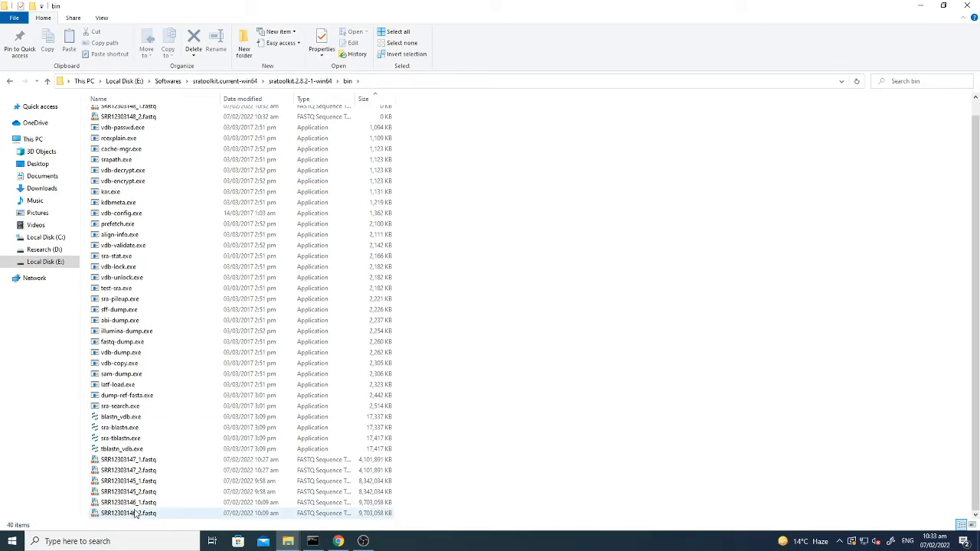
left_click(128, 471)
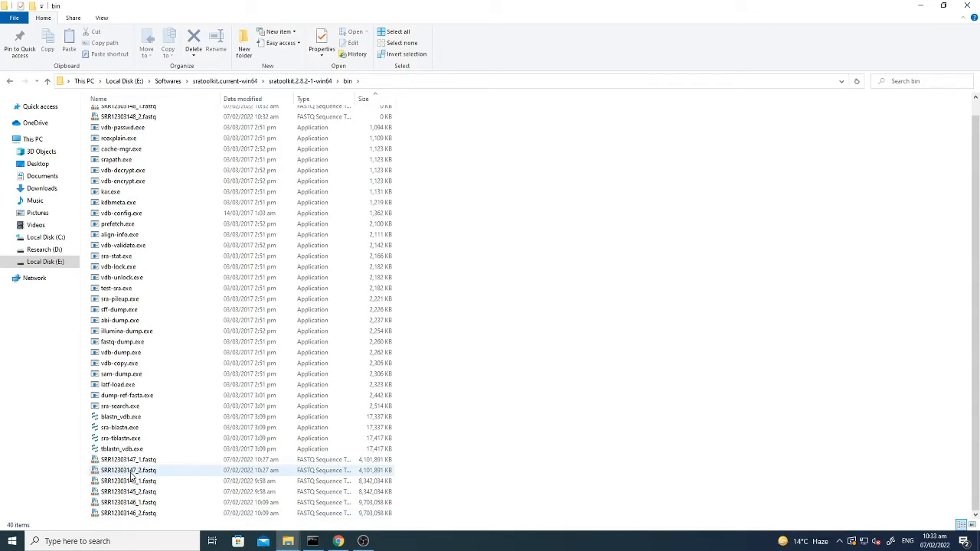
left_click(128, 502)
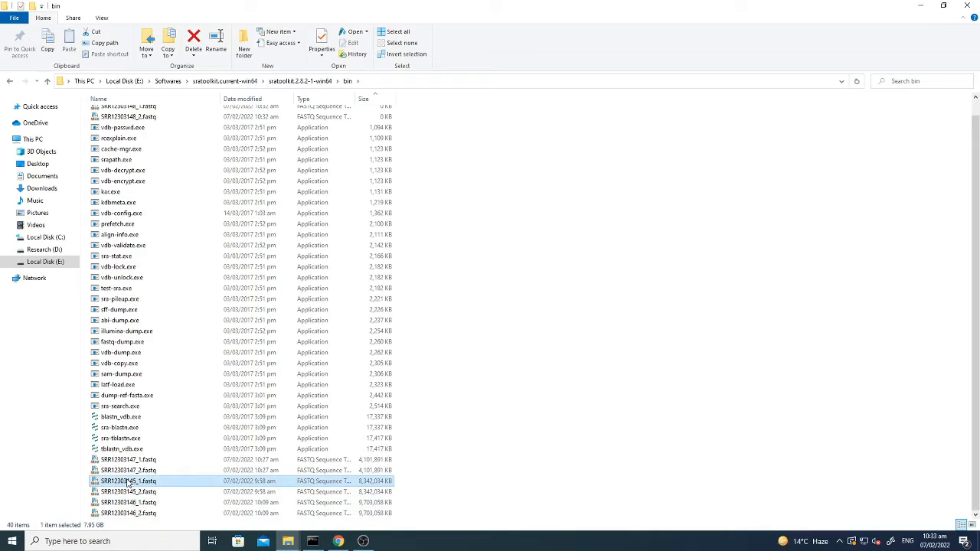
left_click(128, 492)
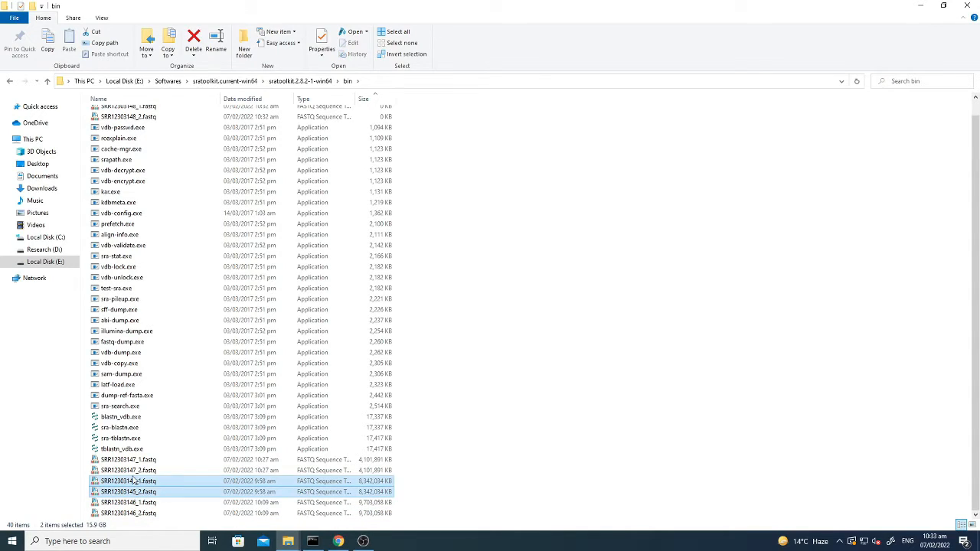
left_click(128, 470)
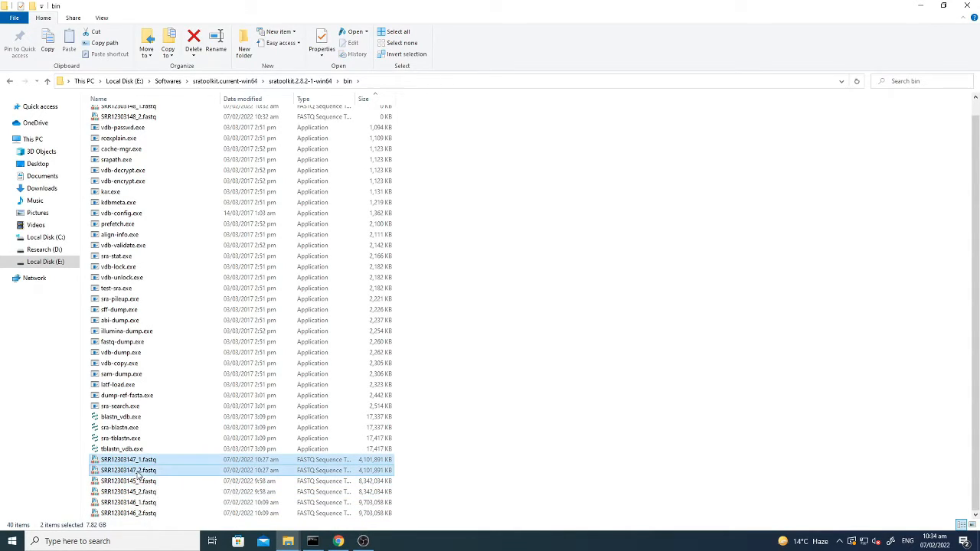
left_click(478, 376)
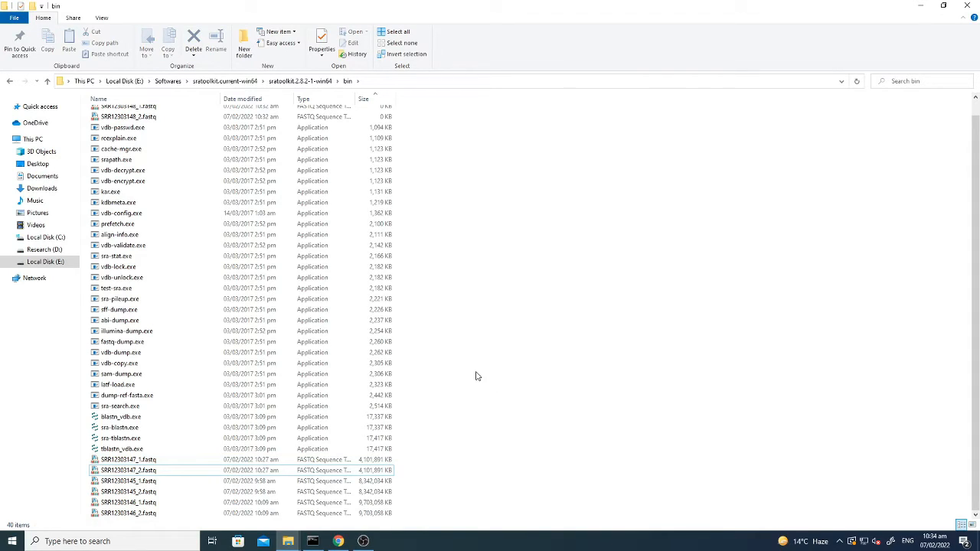
scroll("up", 3)
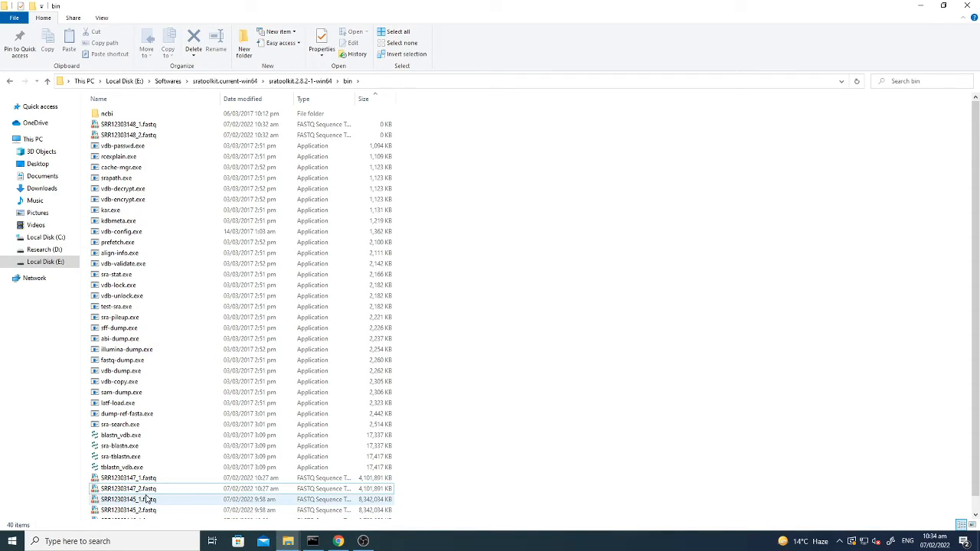
mouse_move(146, 499)
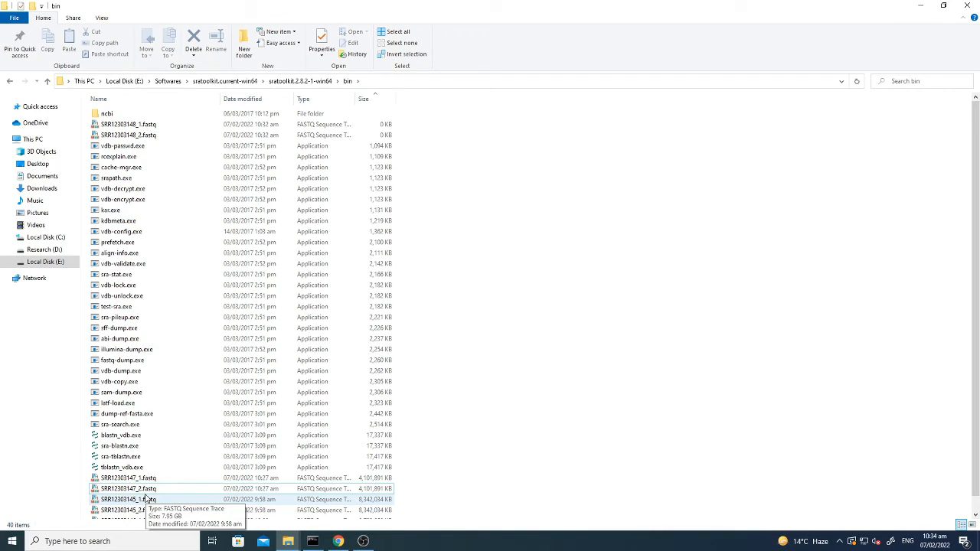
mouse_move(526, 380)
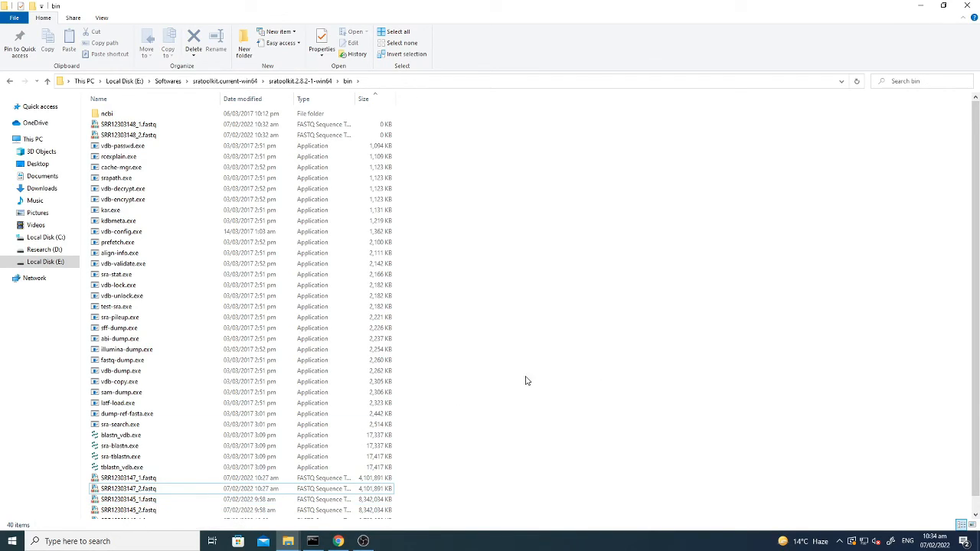
mouse_move(470, 370)
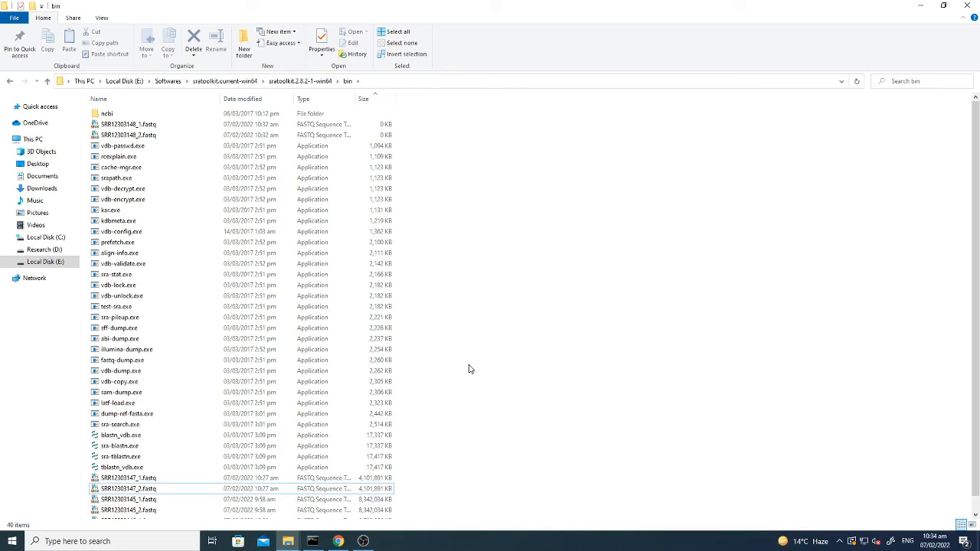